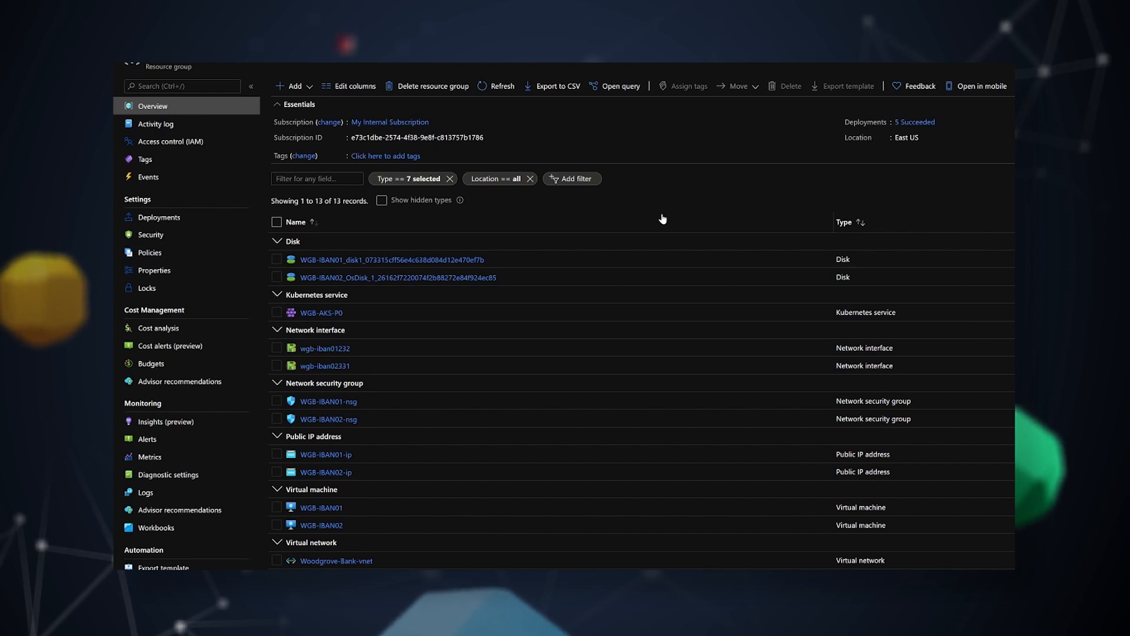
mouse_move(659, 236)
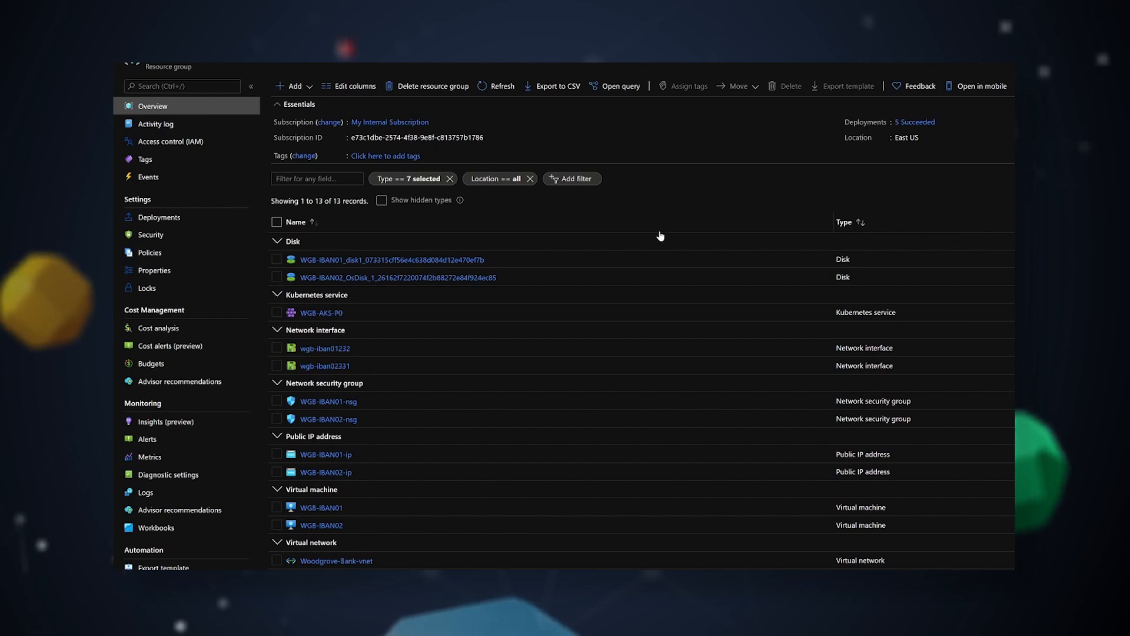
mouse_move(660, 238)
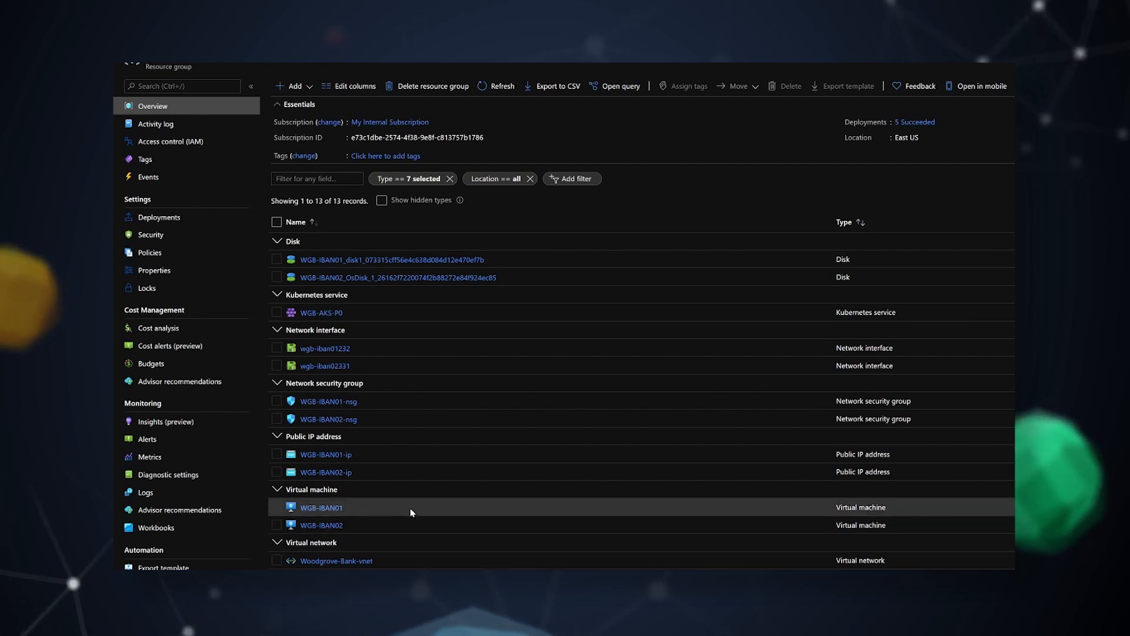
mouse_move(371, 419)
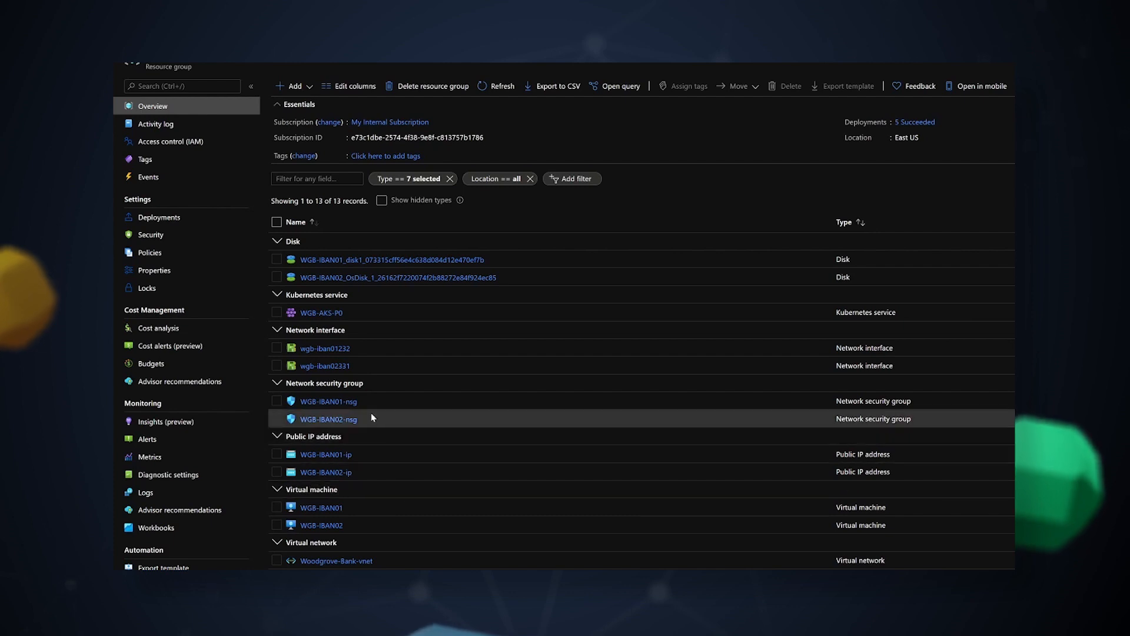
mouse_move(363, 312)
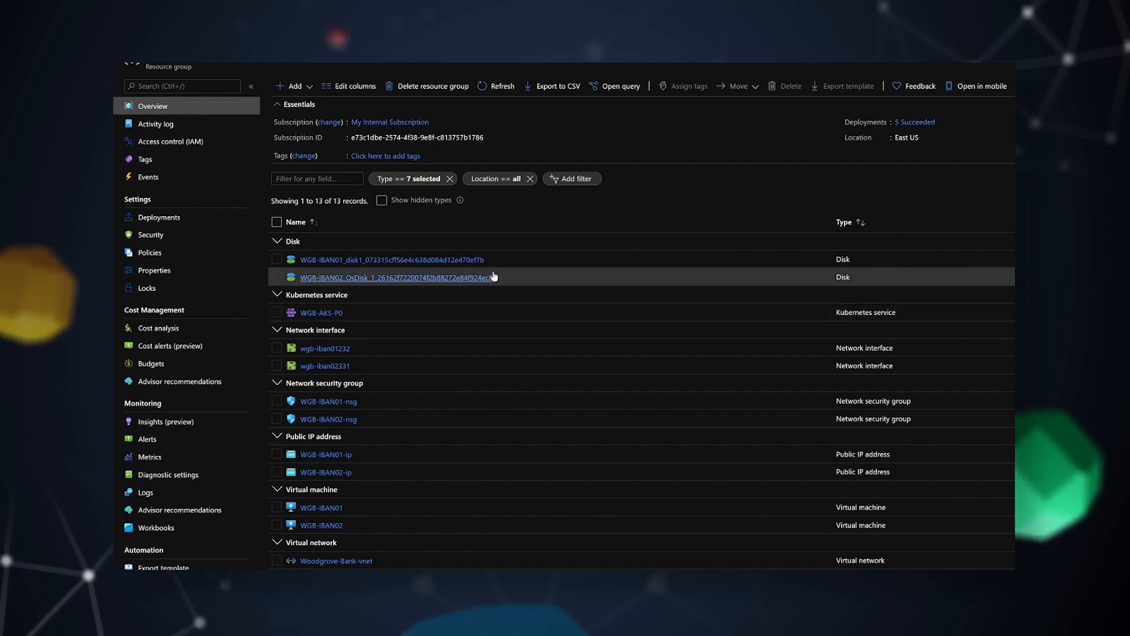
mouse_move(483, 229)
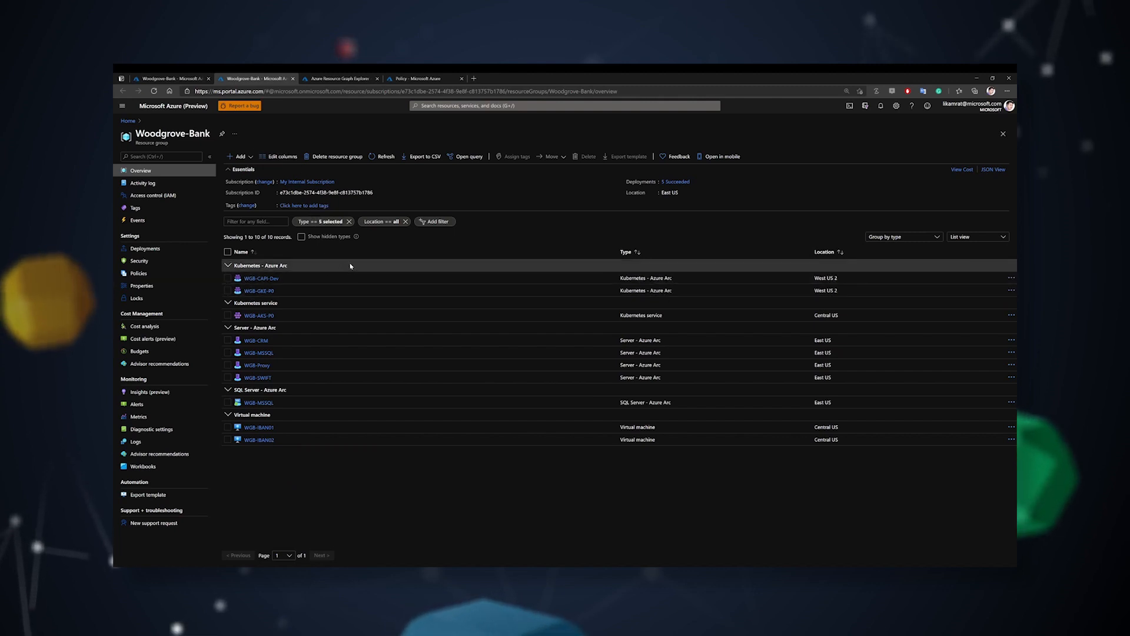
mouse_move(354, 263)
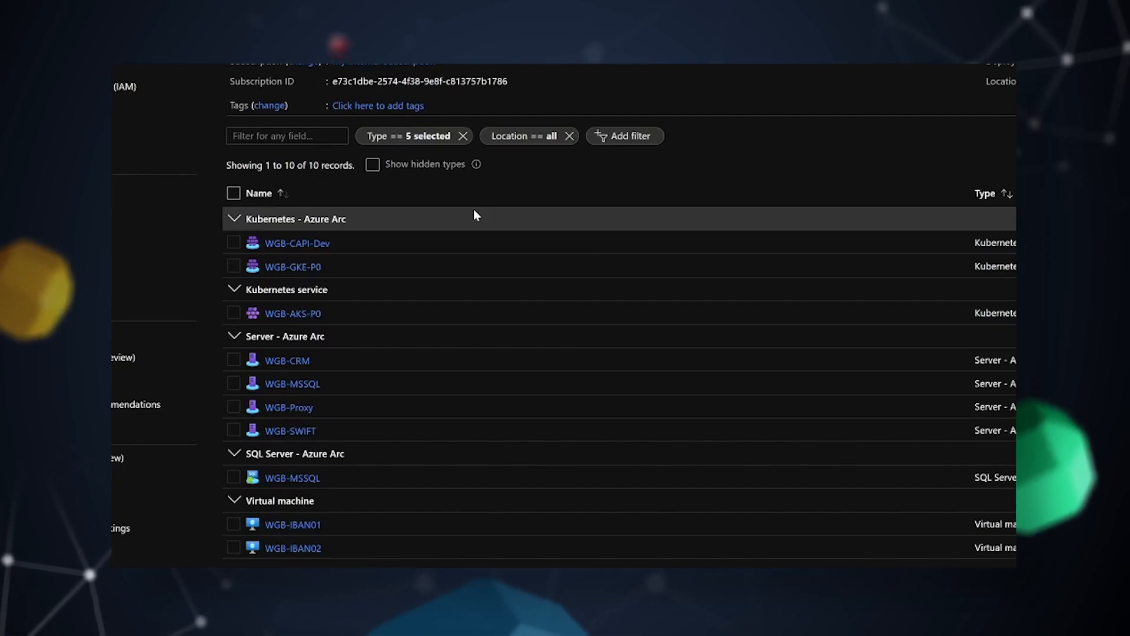
mouse_move(469, 222)
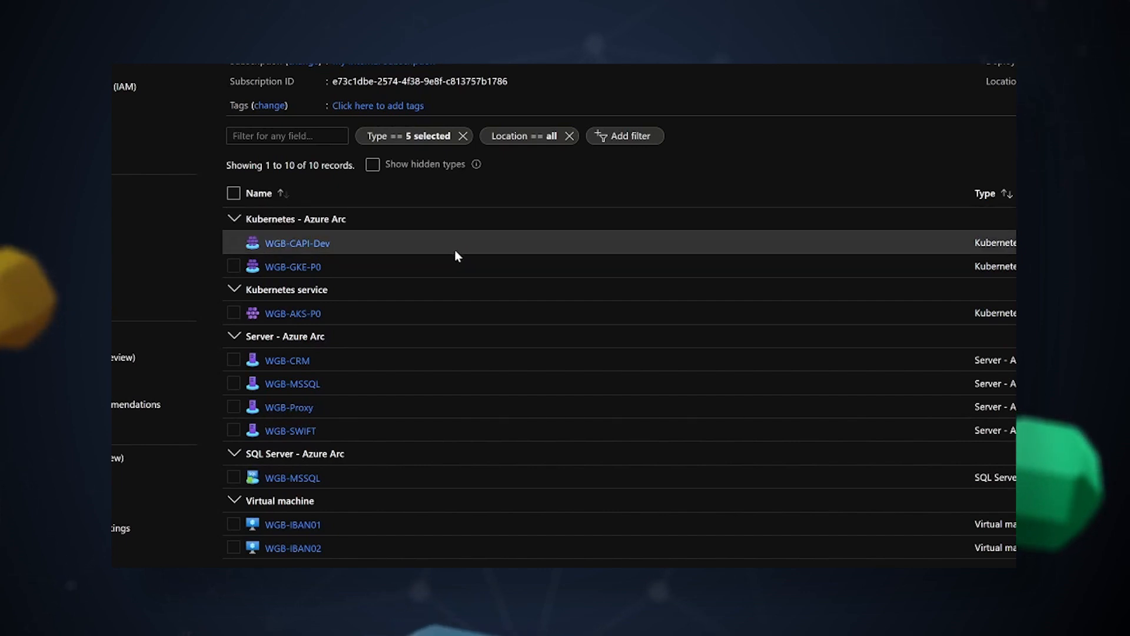
mouse_move(437, 252)
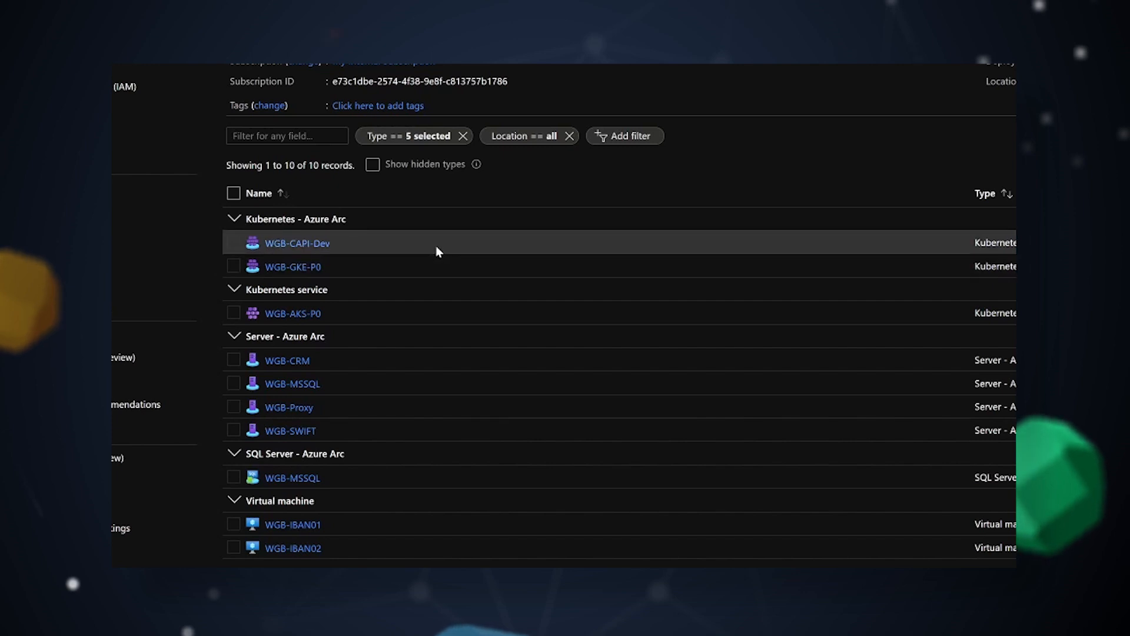
mouse_move(437, 267)
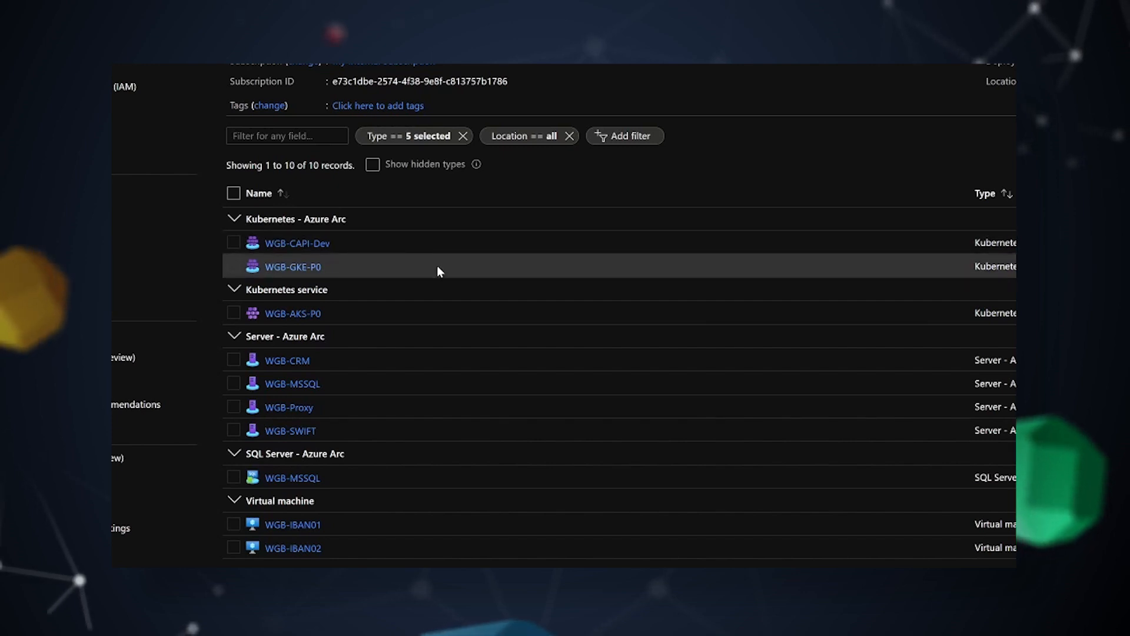
mouse_move(412, 430)
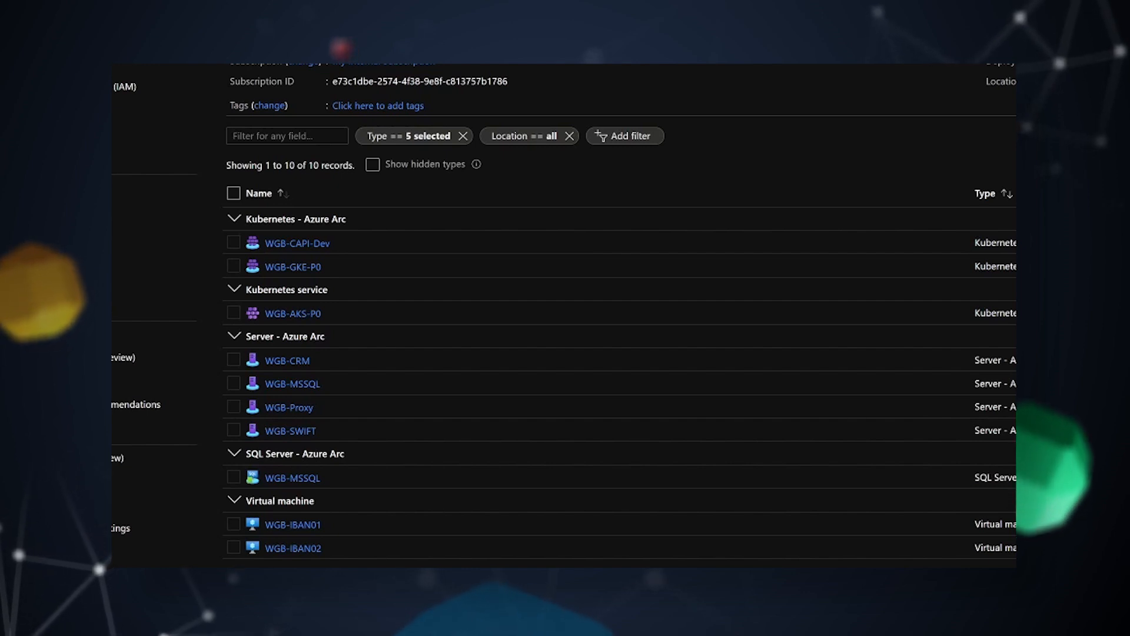
- Open WGB-CRM's overview showing its VMware vSphere Hosting Platform and Dev Environment tags
click(286, 360)
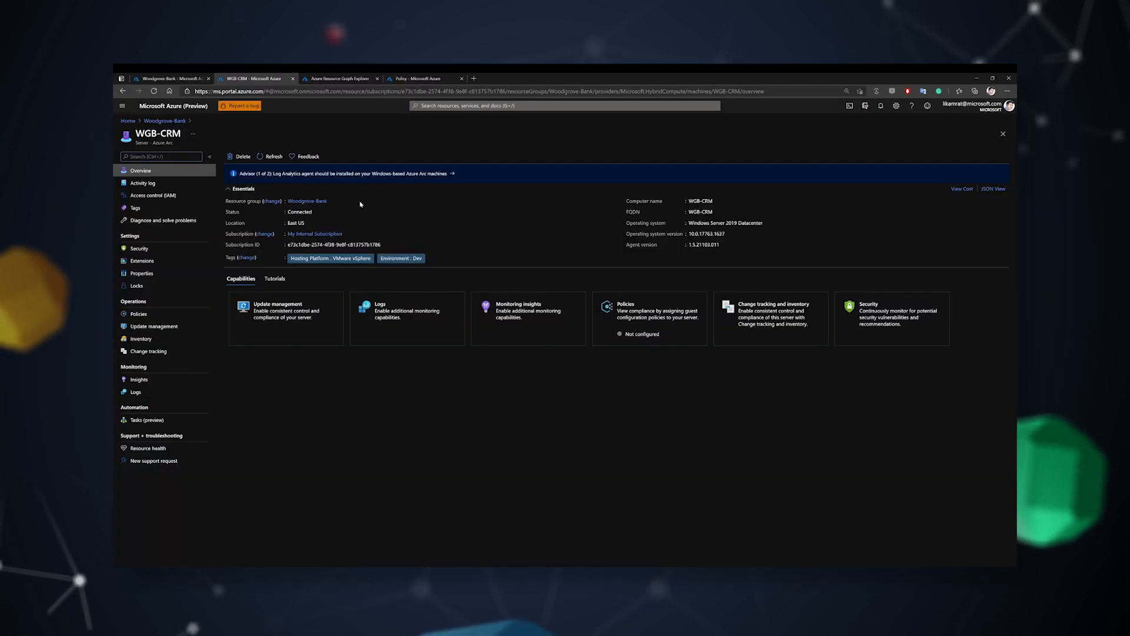
- Load the saved Arc-Servers-Dev query in Resource Graph Explorer, then open Policy Definitions
click(339, 78)
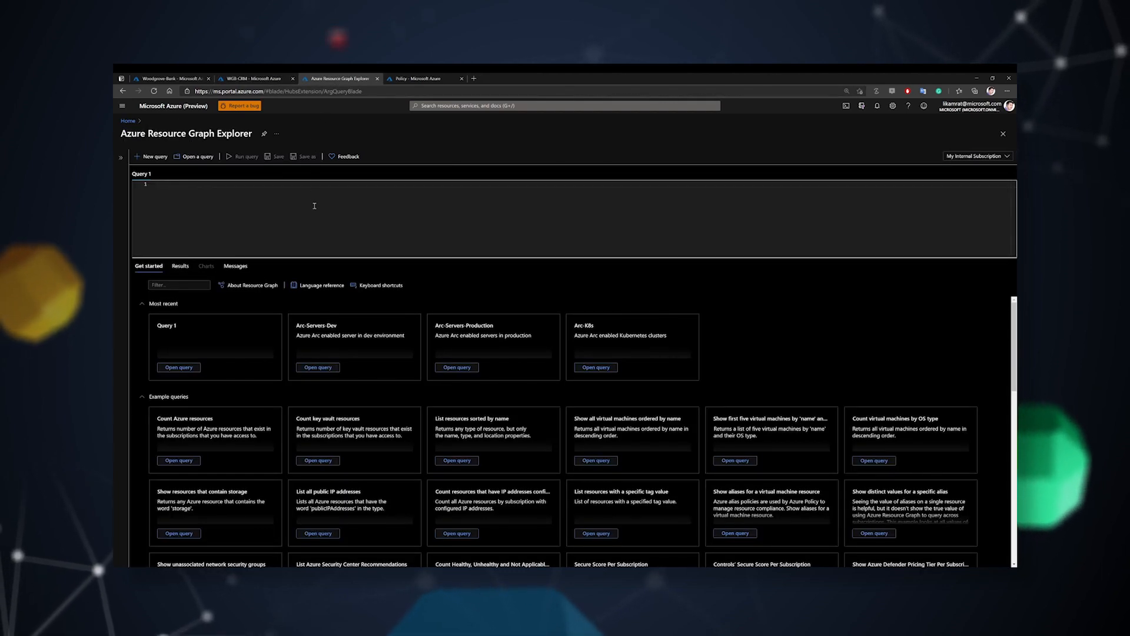
click(318, 366)
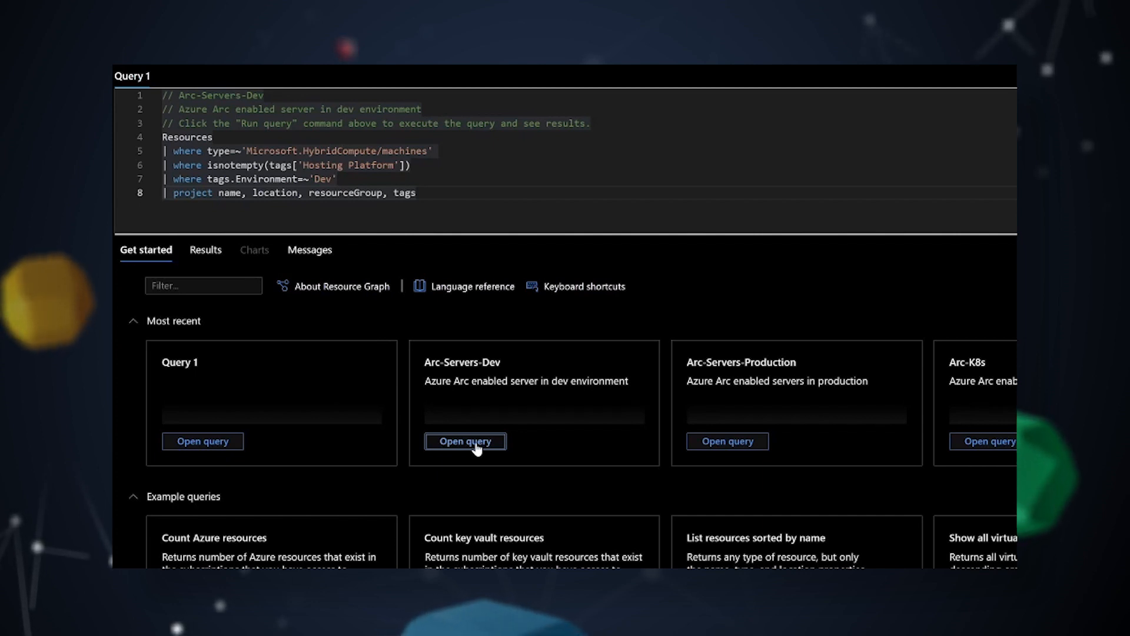
mouse_move(443, 387)
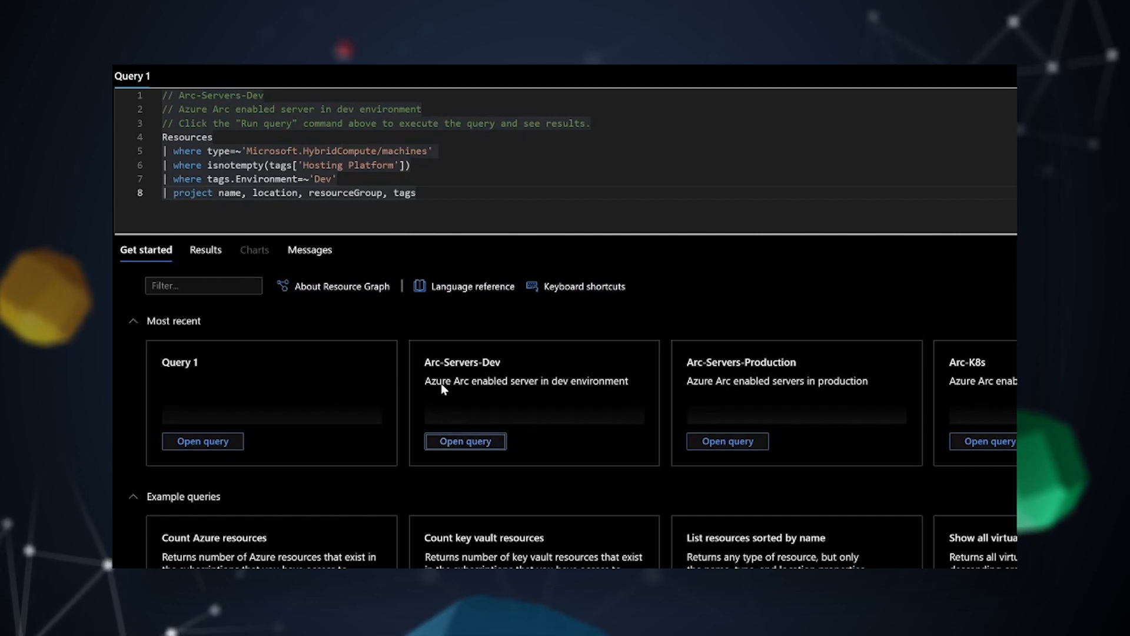
click(245, 156)
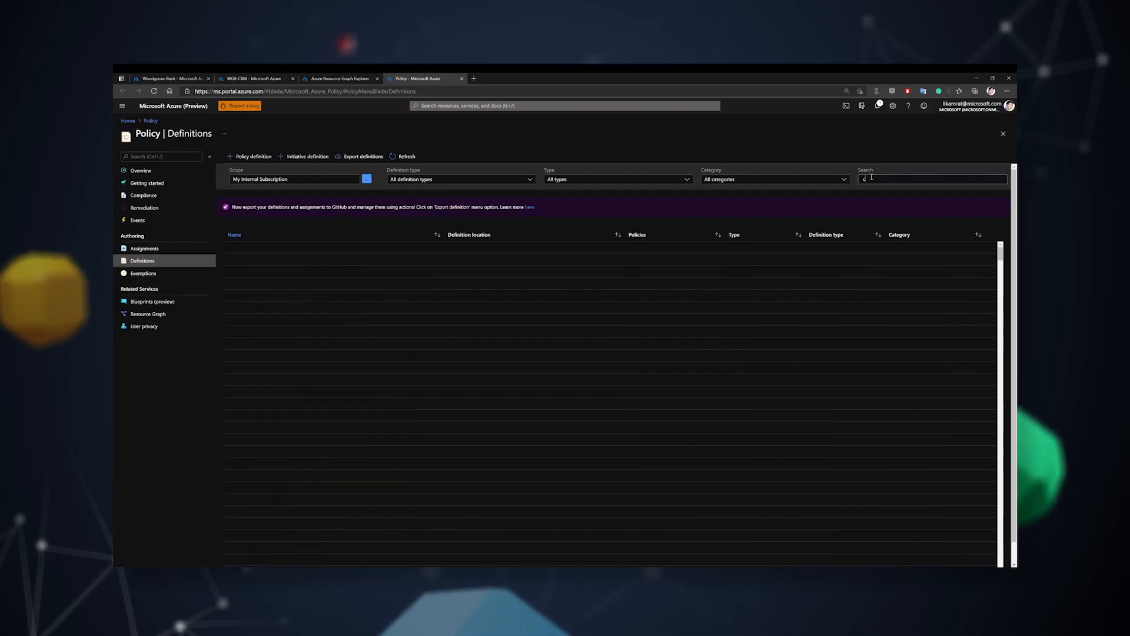
- Search the Policy definitions for 'cert' to list built-in certificate policies
text(ert)
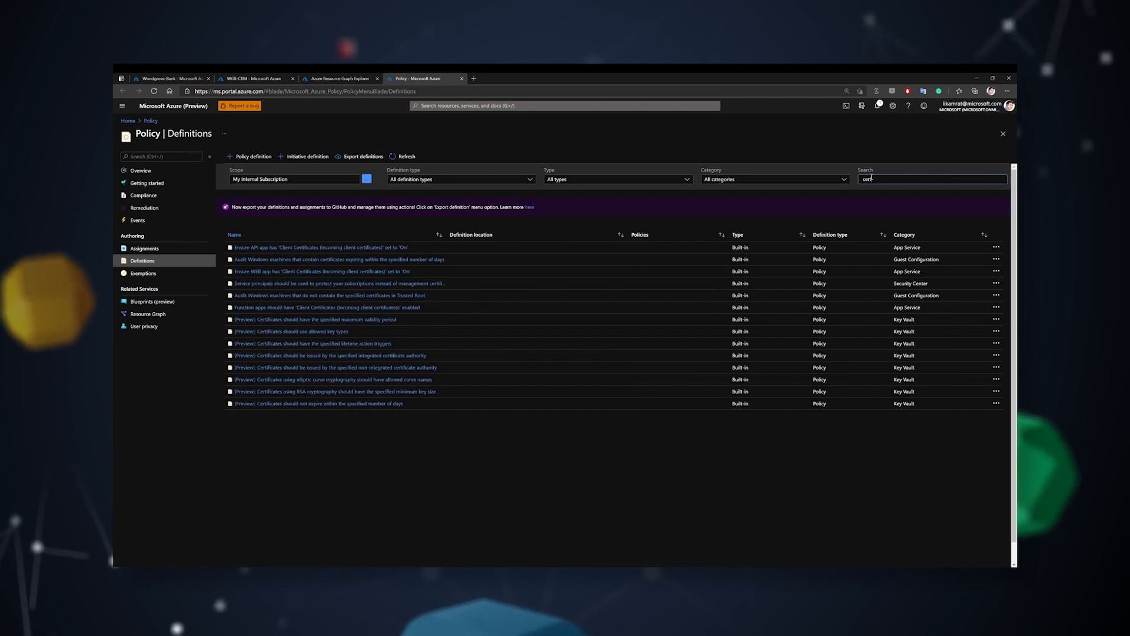
mouse_move(534, 253)
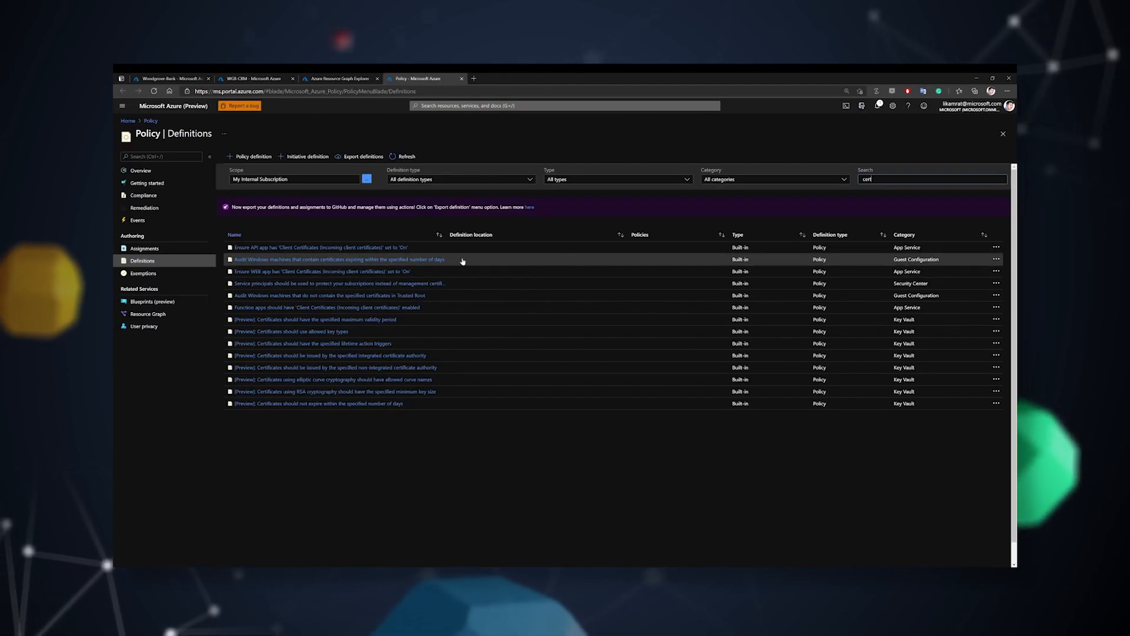
mouse_move(422, 260)
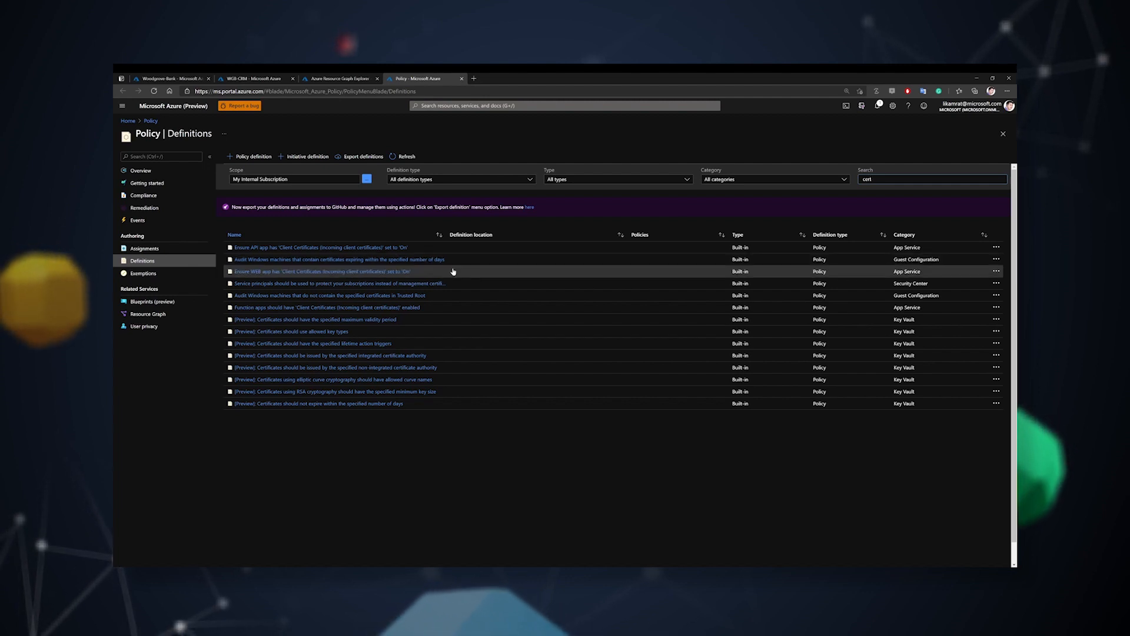
mouse_move(454, 270)
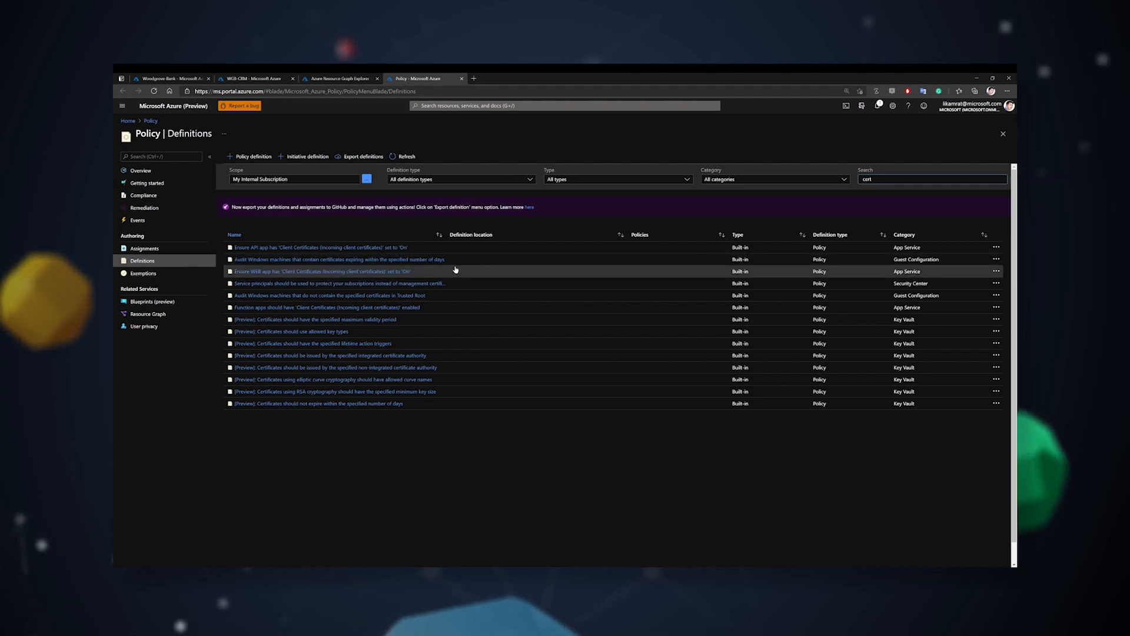
mouse_move(483, 260)
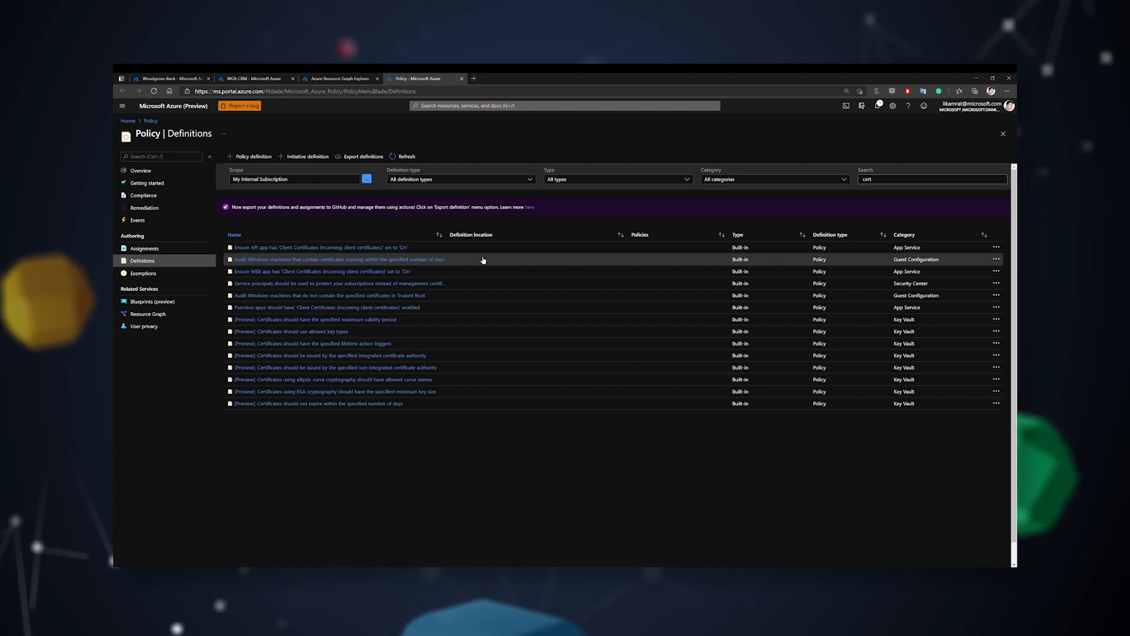